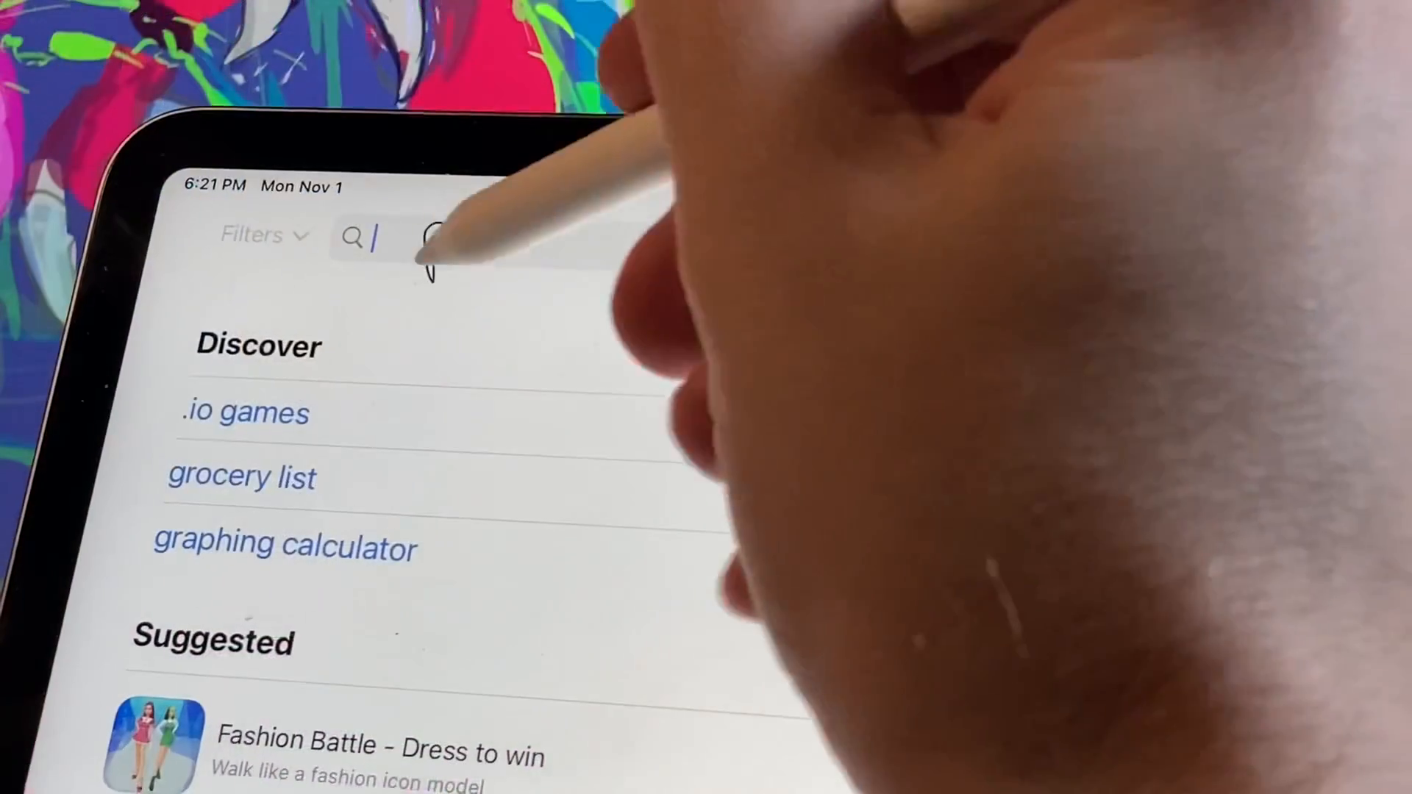
Search the App Store for 'Procreate' and launch the app to its artwork gallery.
type("Procreate")
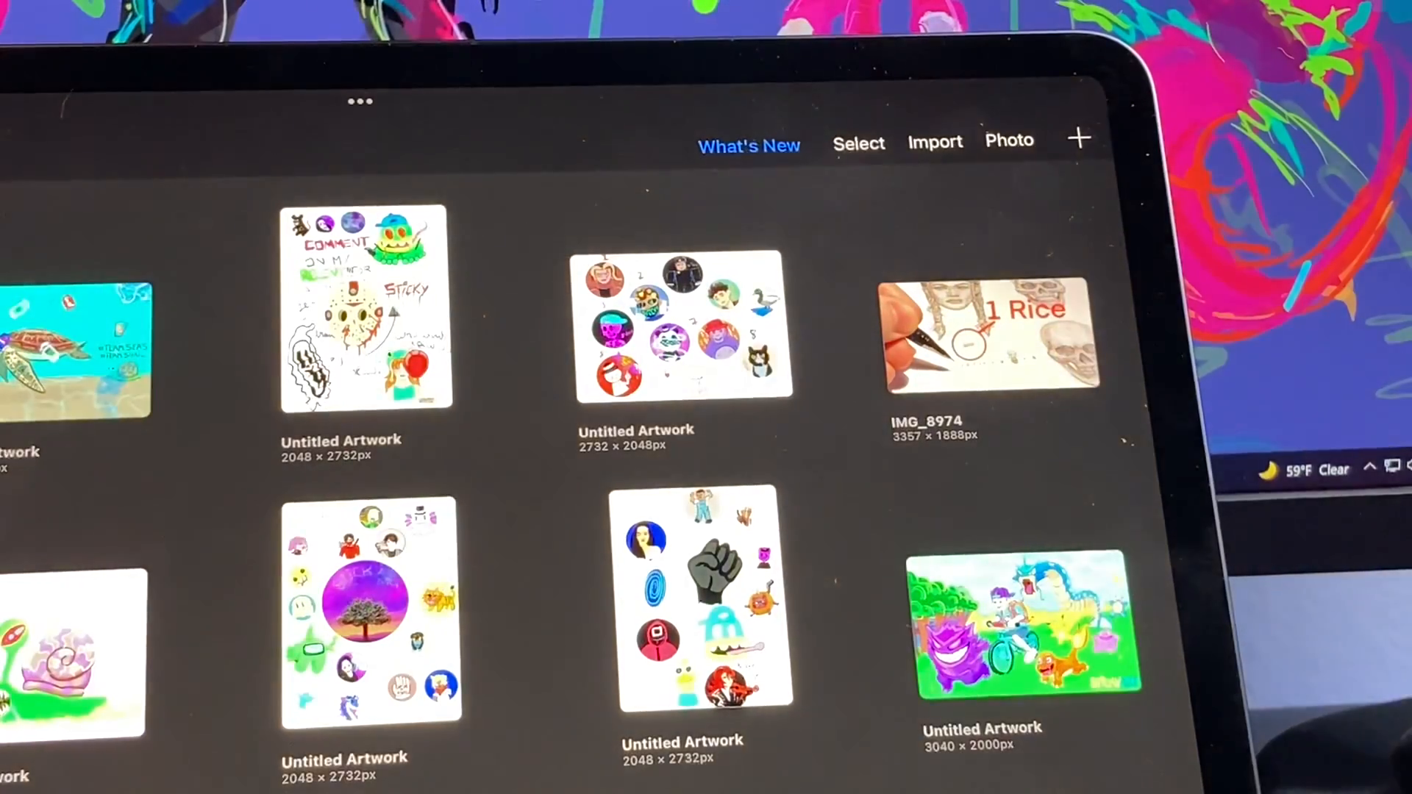
Show the sample 3D models (helmet, skateboard, guitar, soda can, surfboard) via What's New.
left_click(749, 144)
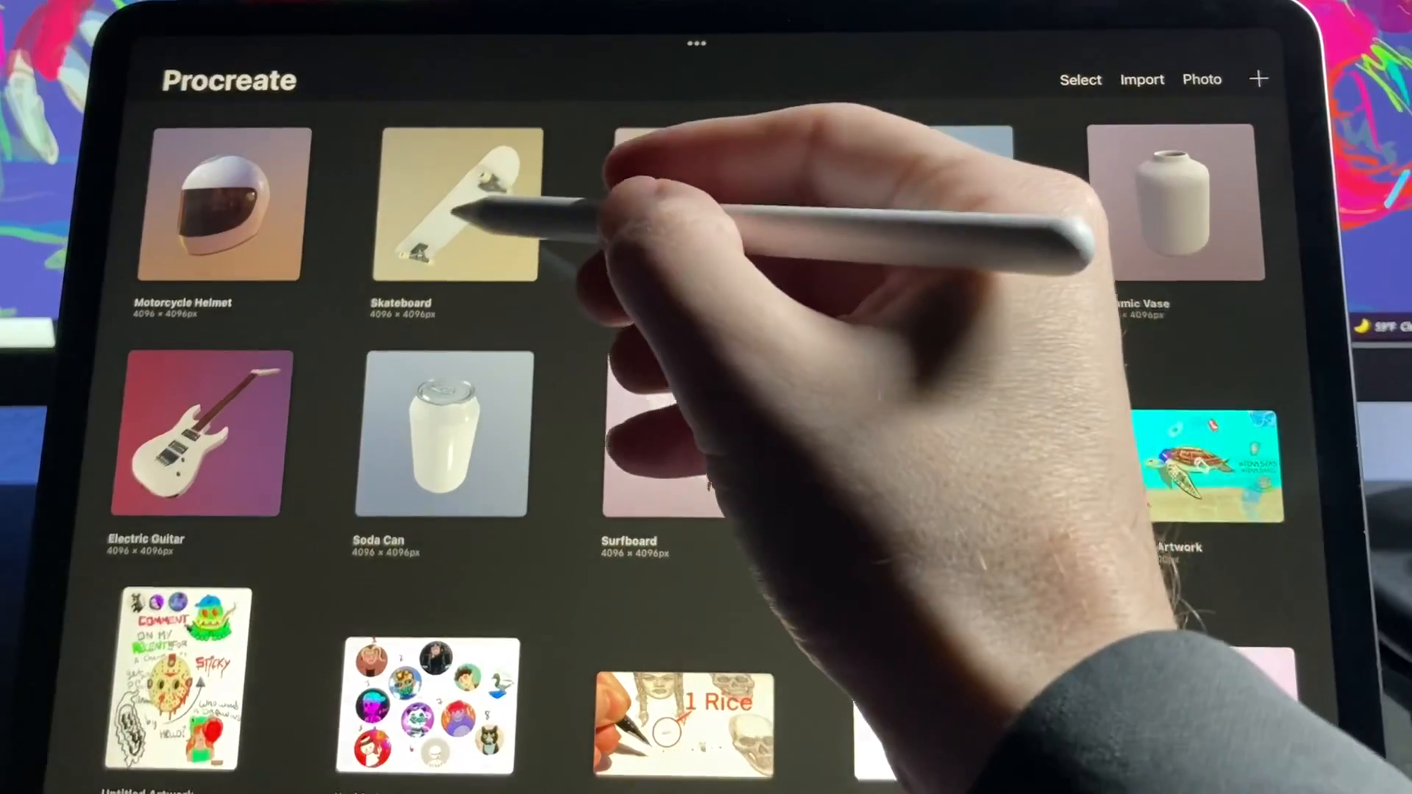
Open the Skateboard model and paint a green creature with white teeth and pink tongue.
left_click(457, 205)
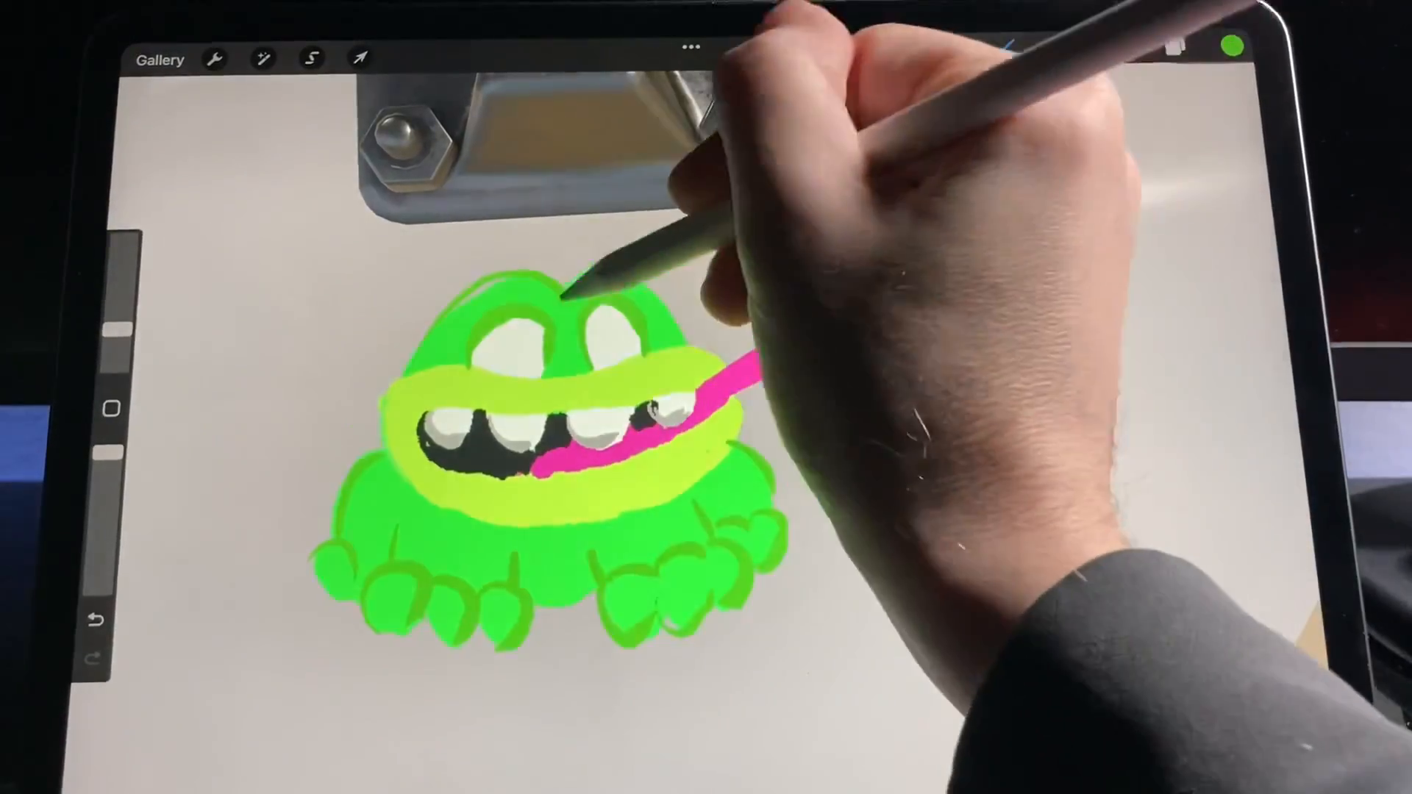
Turn Show 2D texture on to view the flat map, then off to return to 3D.
left_click(214, 57)
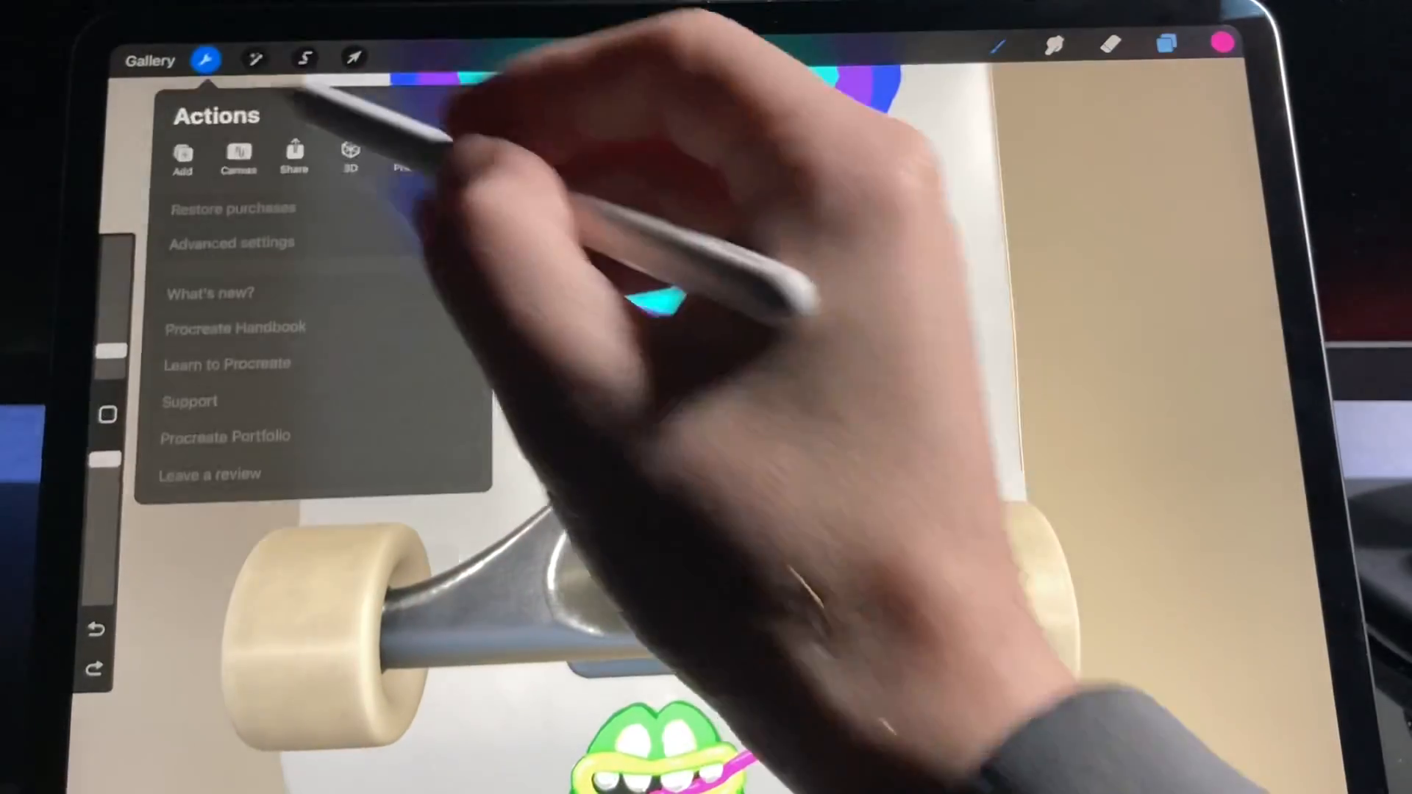
left_click(350, 153)
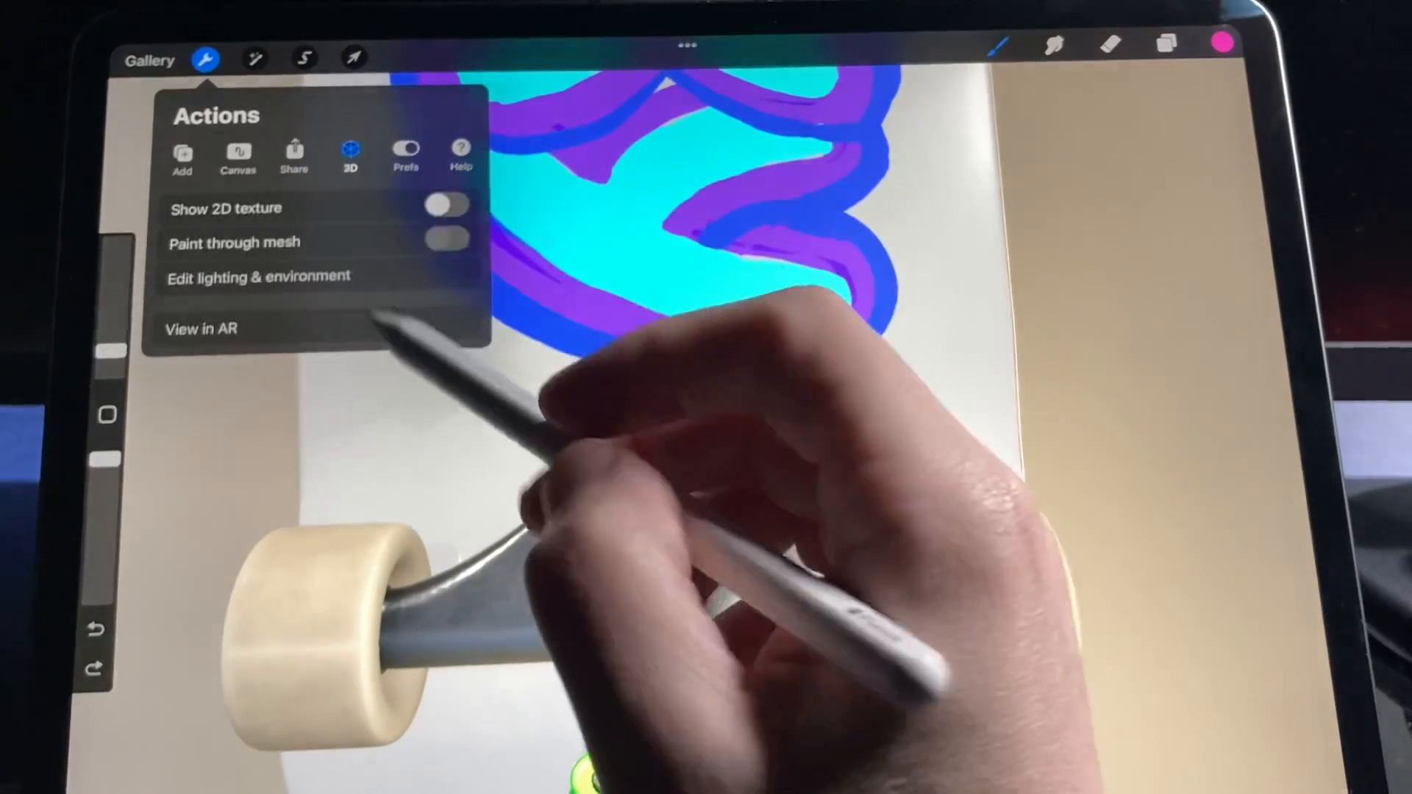
left_click(444, 208)
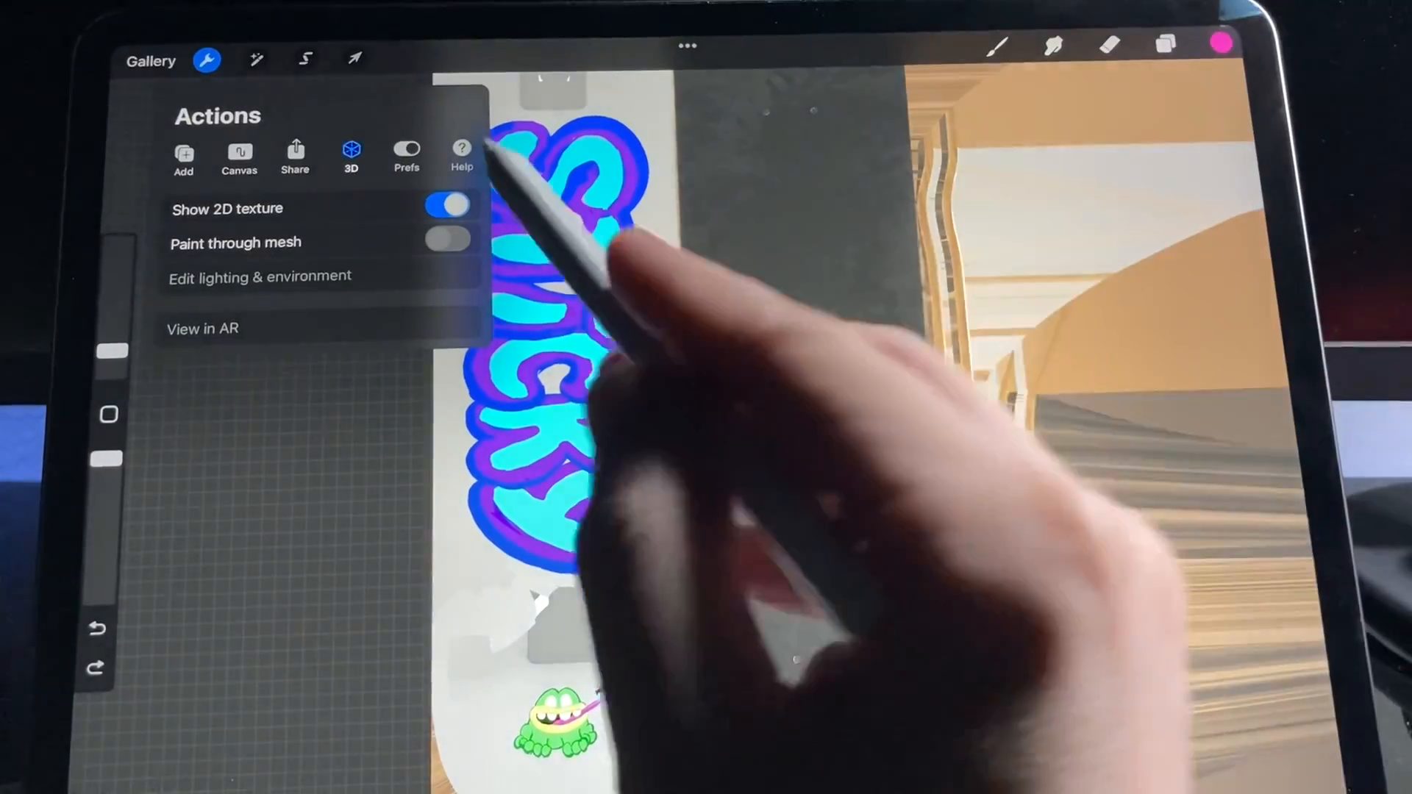
left_click(447, 208)
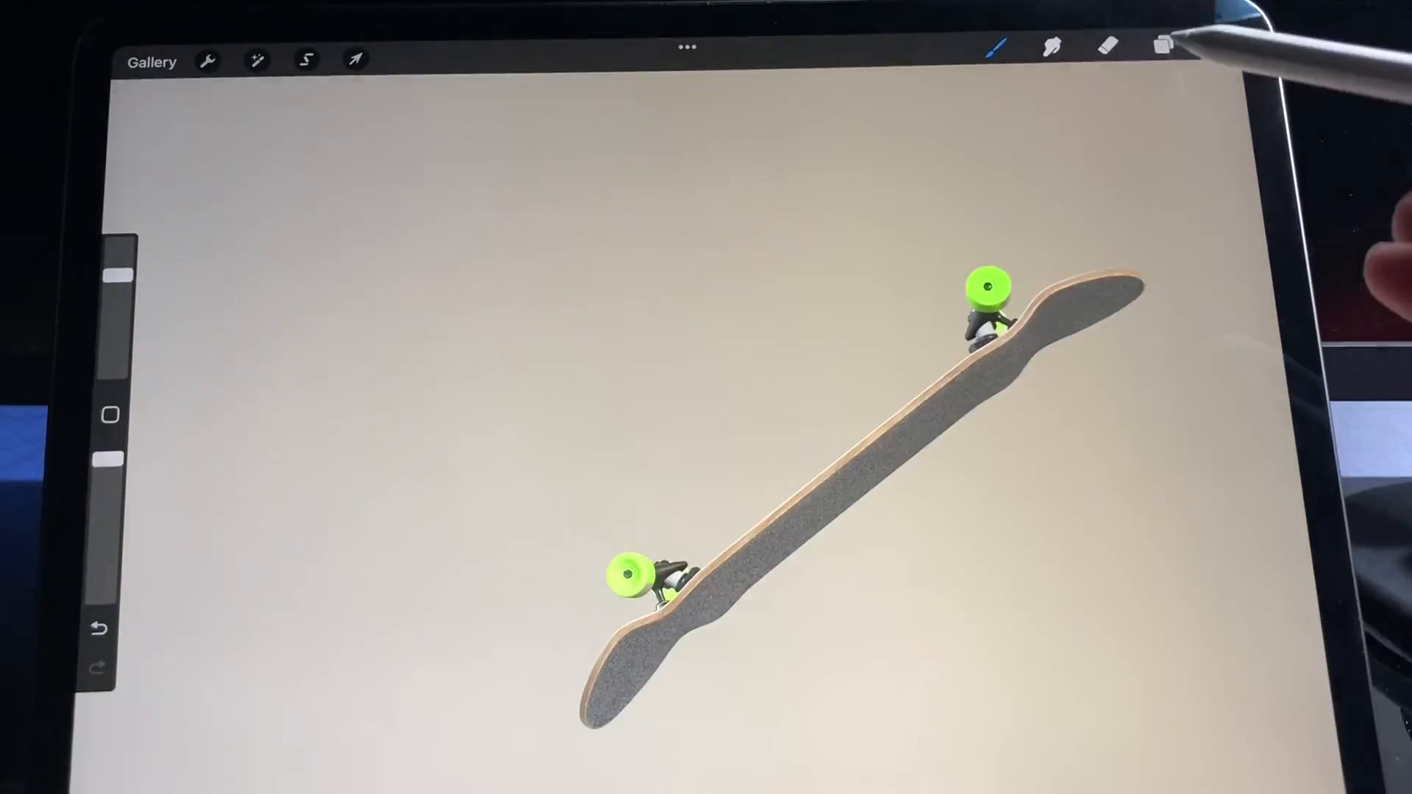
Paint the wheel and truck areas neon green on the 2D texture, then start View in AR.
left_click(205, 58)
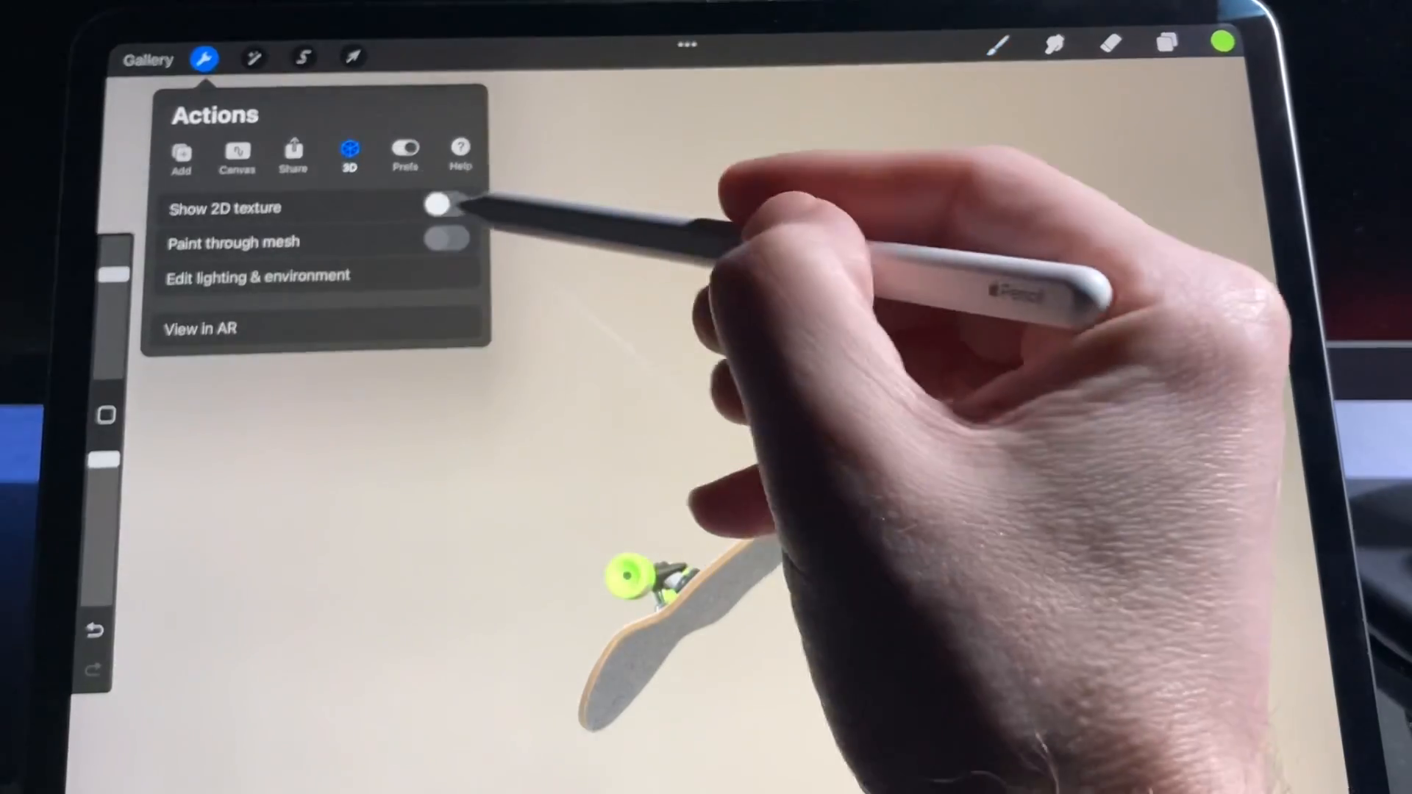
left_click(441, 208)
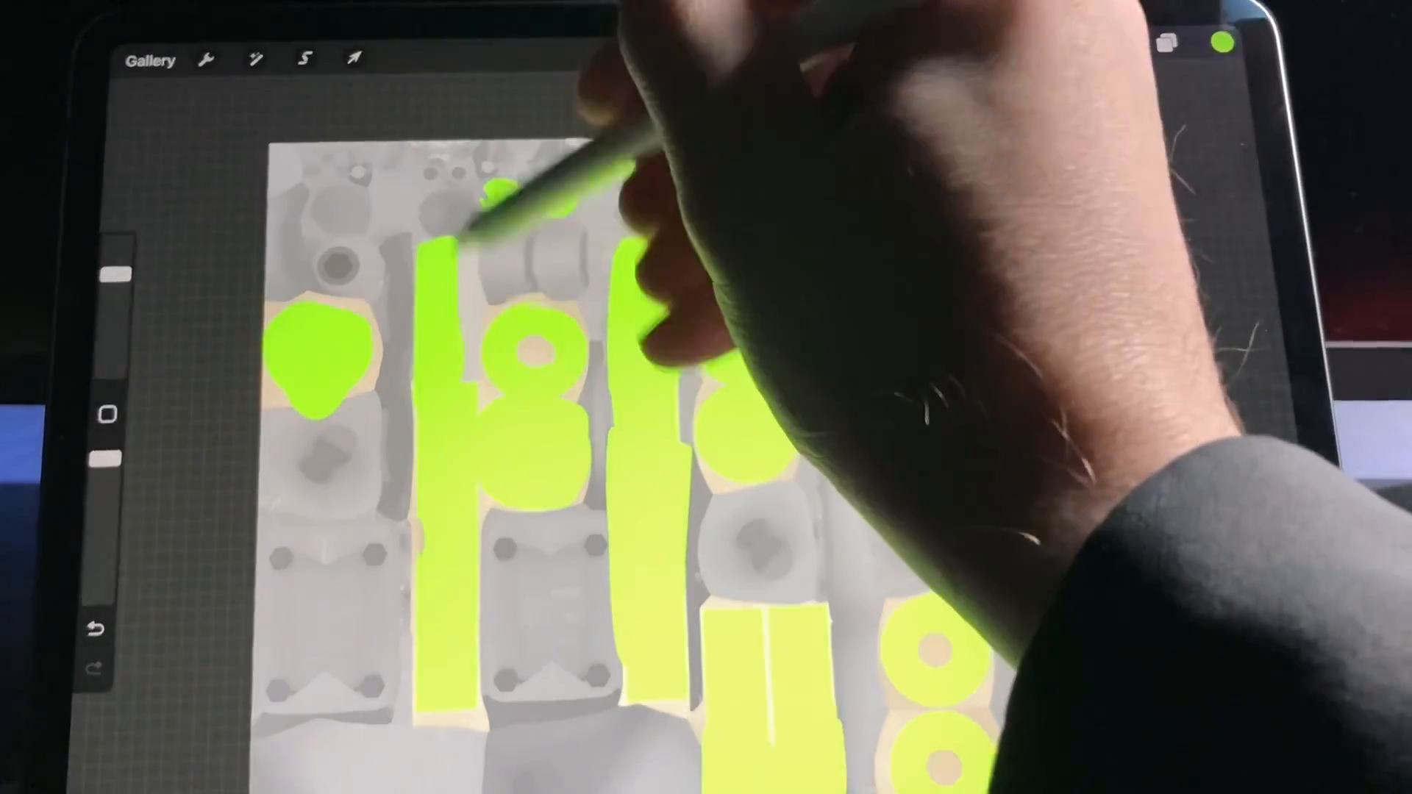
left_click(208, 60)
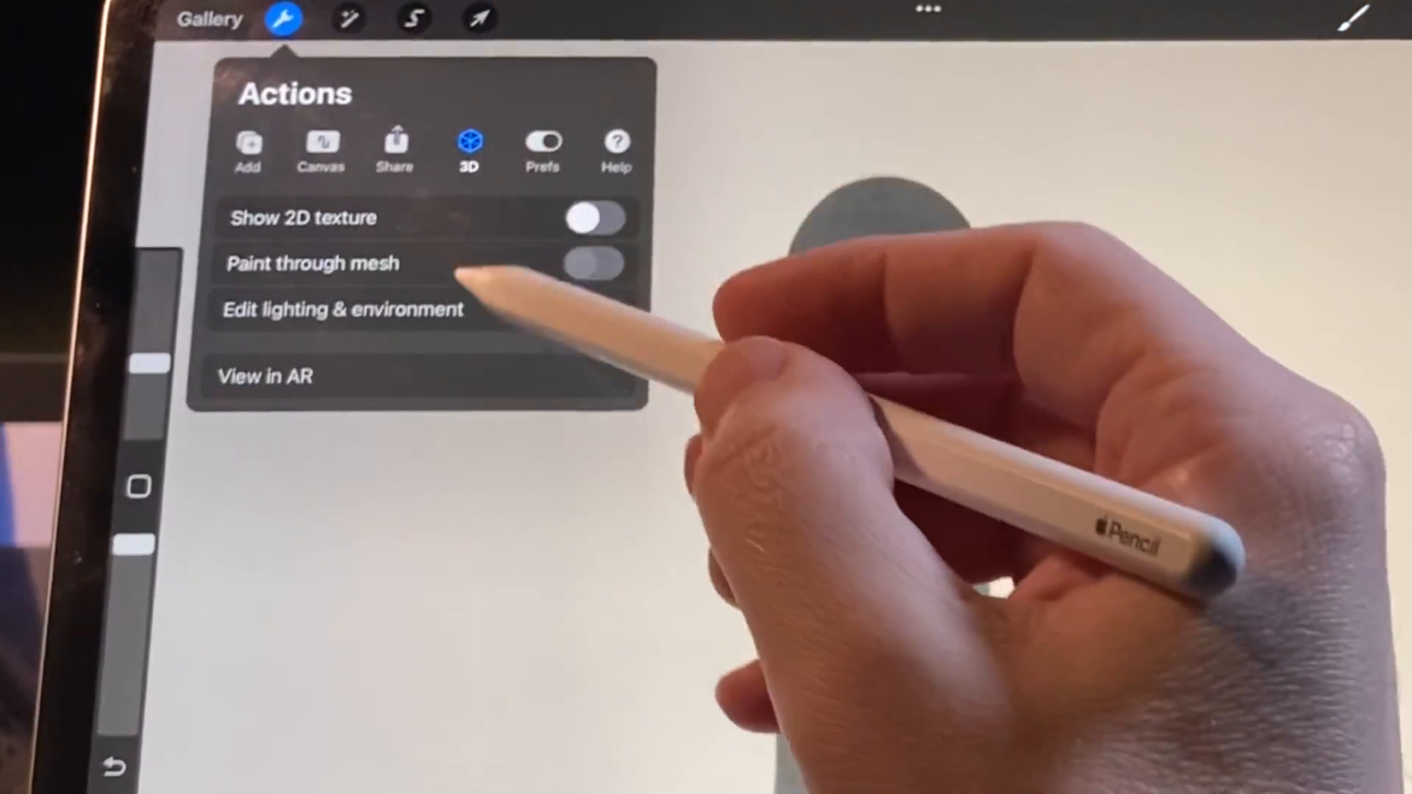
left_click(264, 375)
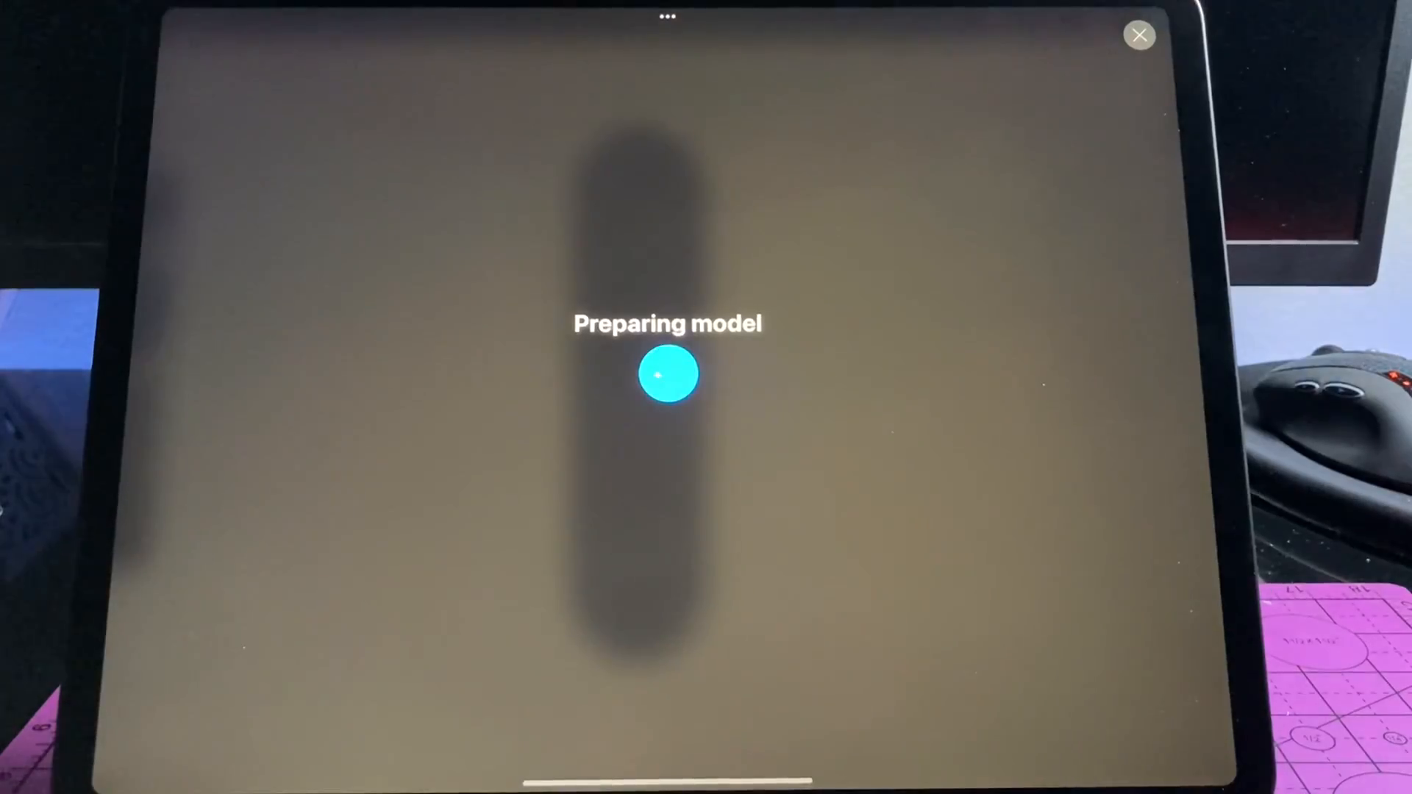